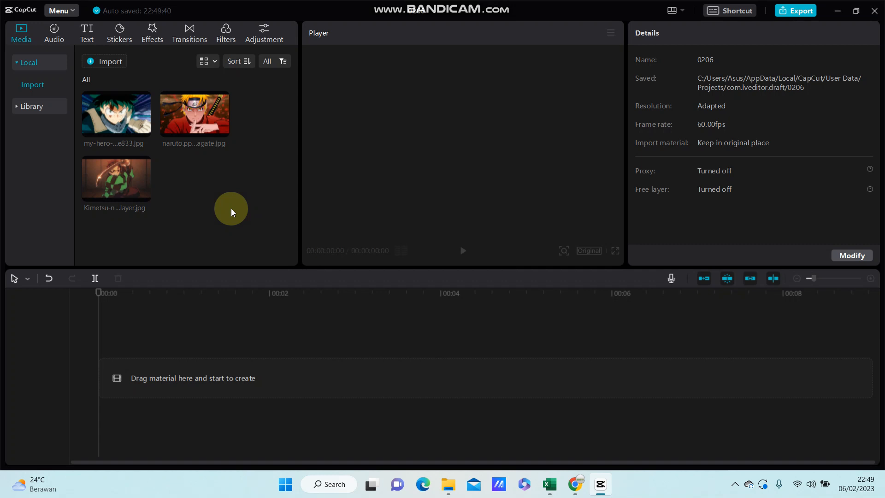
mouse_move(152, 143)
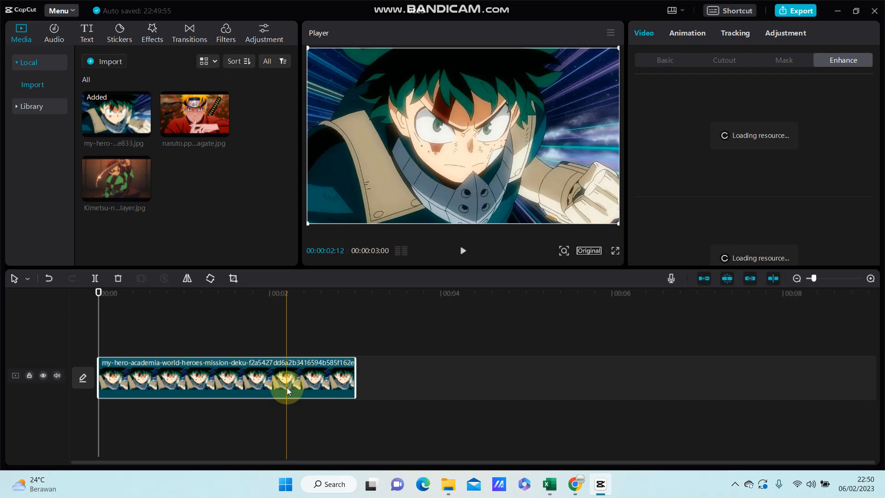
- Place a second copy of the Deku image on the track above the original three-second clip
drag(287, 392, 341, 370)
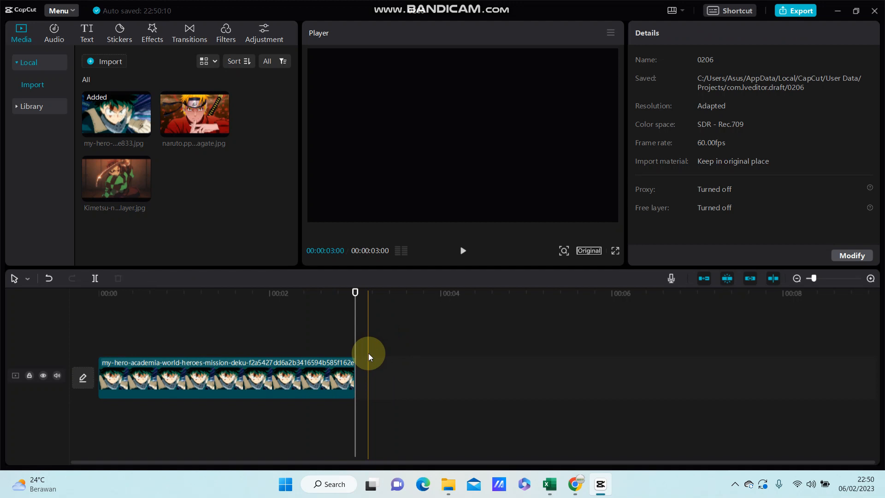
click(226, 378)
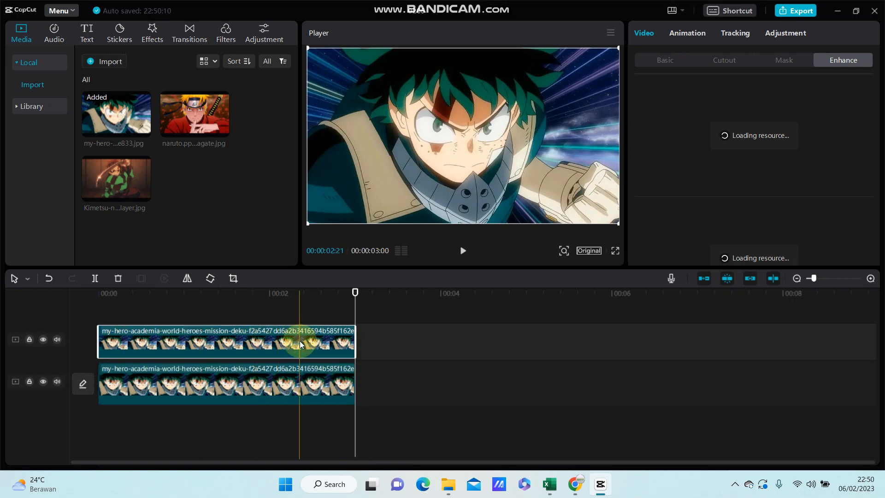
- In Video > Basic, set the overlay Deku clip to Linear burn blending at 68% opacity
click(665, 60)
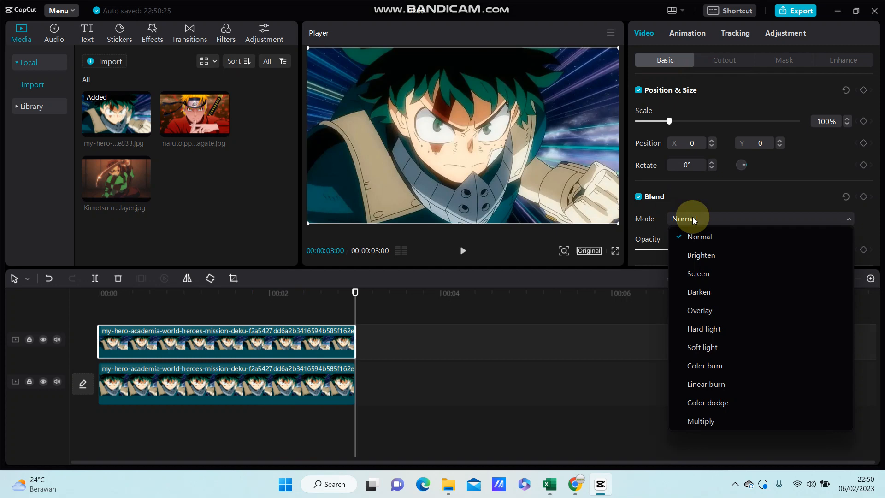
click(704, 366)
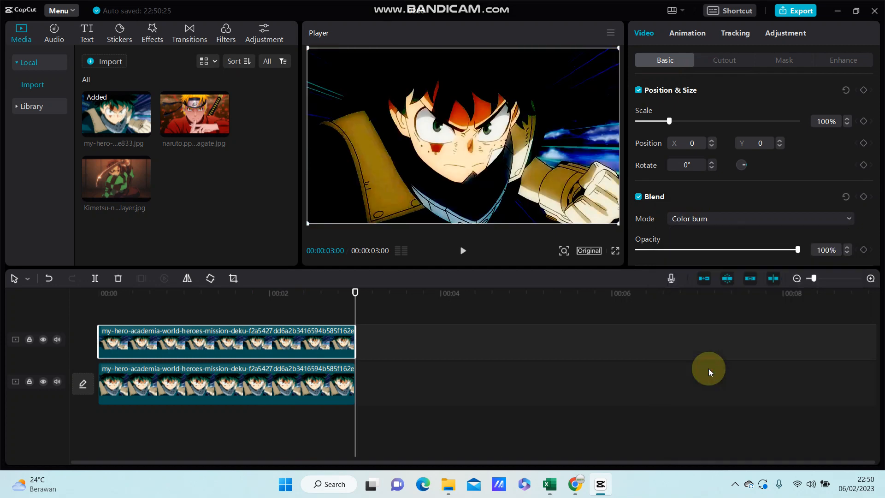
click(759, 218)
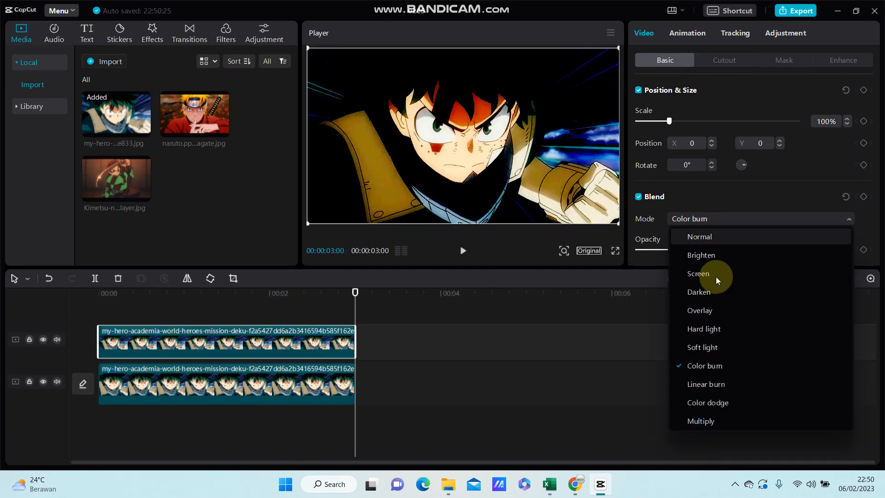
click(706, 385)
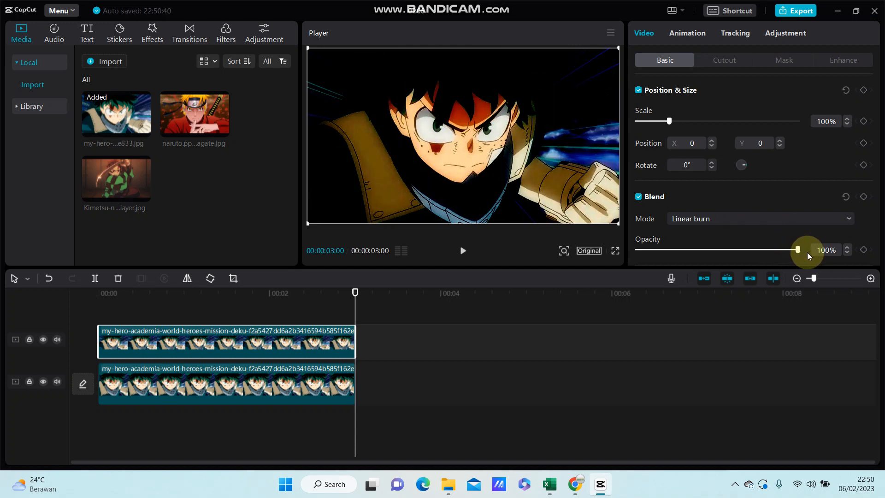
drag(797, 249, 748, 249)
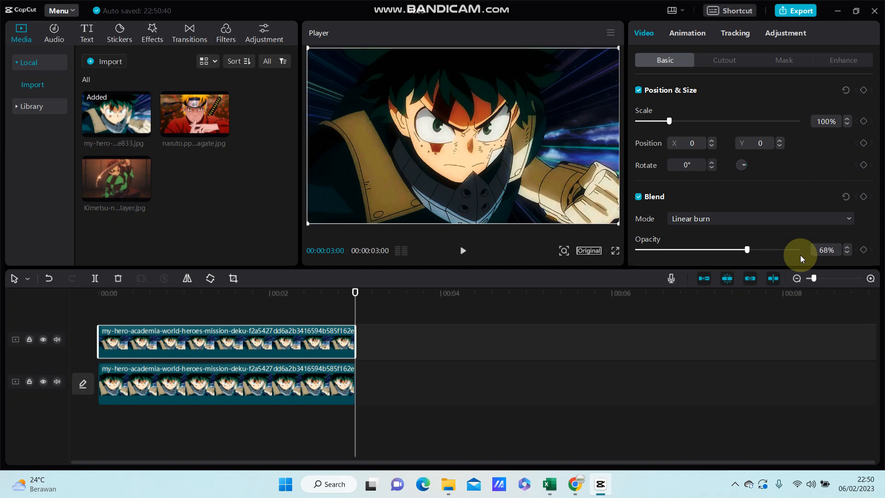